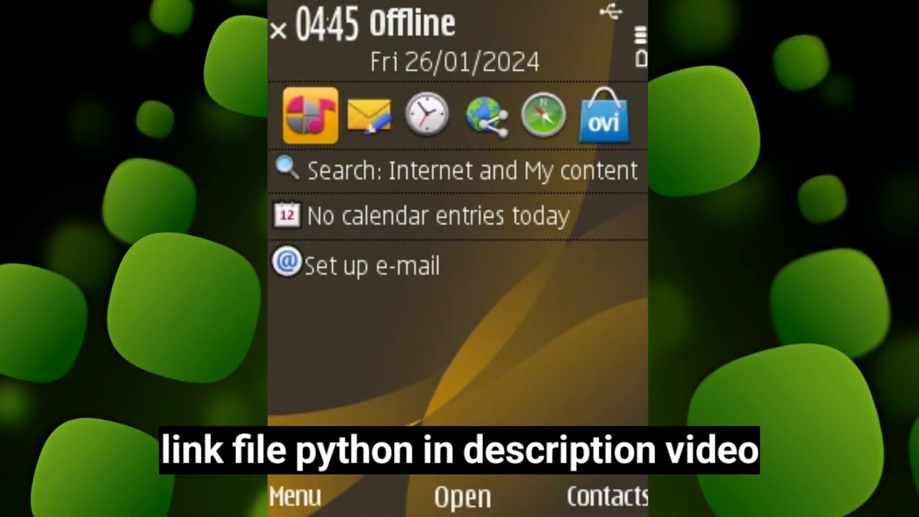
- Browse X-plore to ultra python.sisx on E: and open it to the Install prompt
click(295, 495)
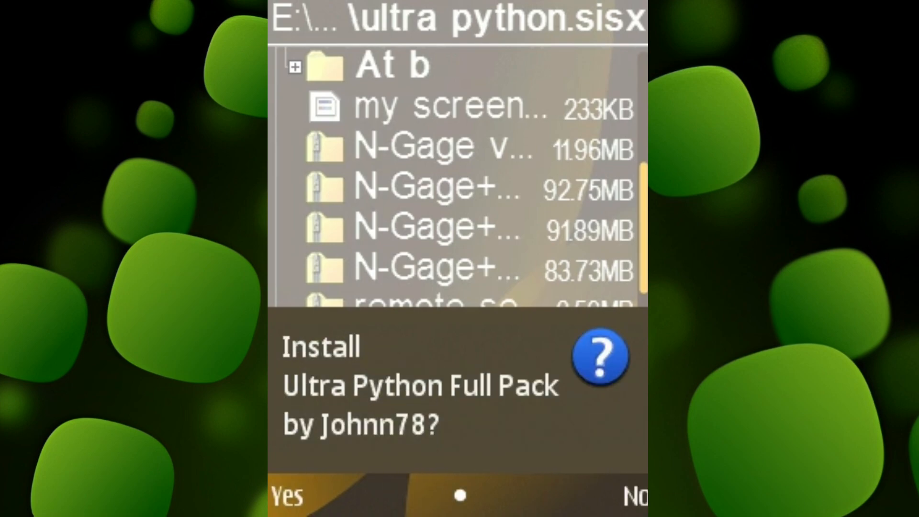
- Confirm install, accept details, keep optional files, and choose Phone memory as location
click(285, 496)
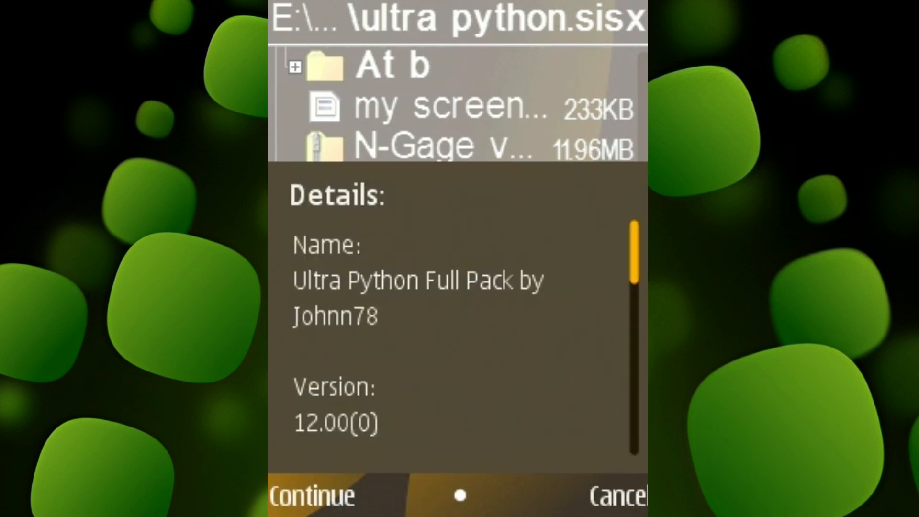
click(310, 496)
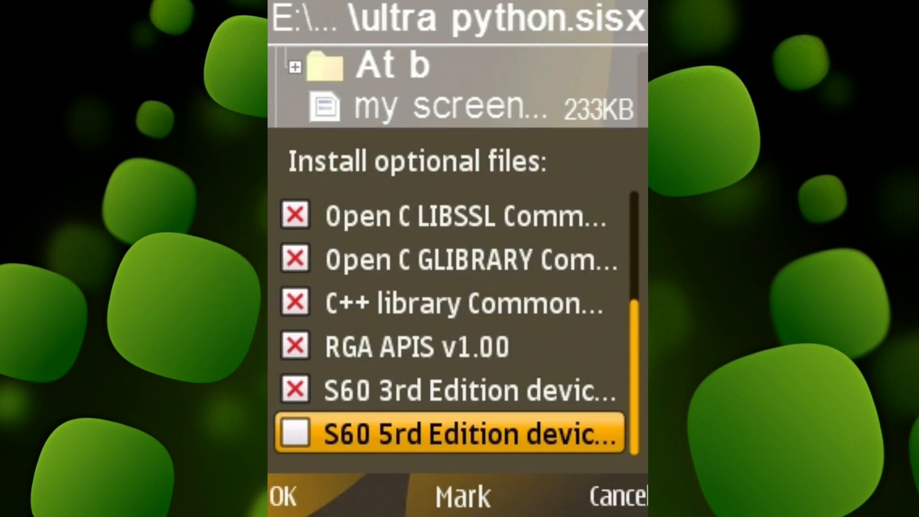
click(282, 496)
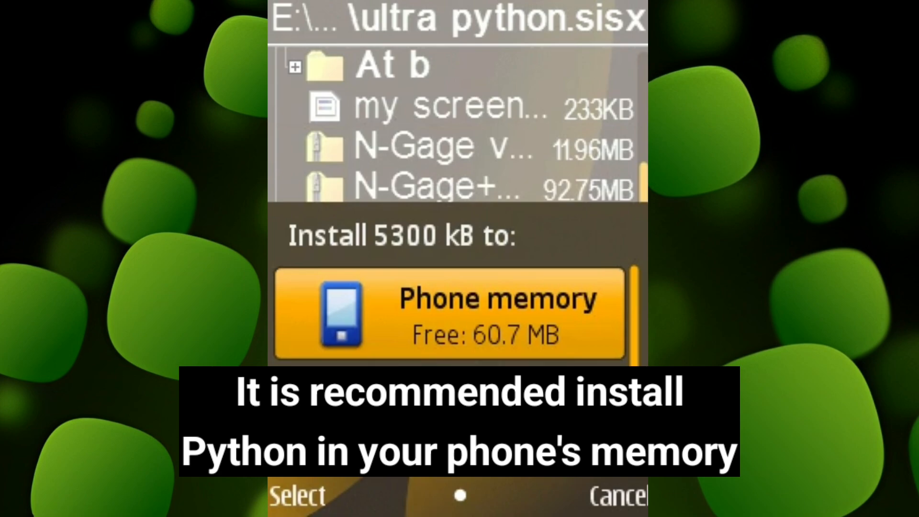
click(299, 494)
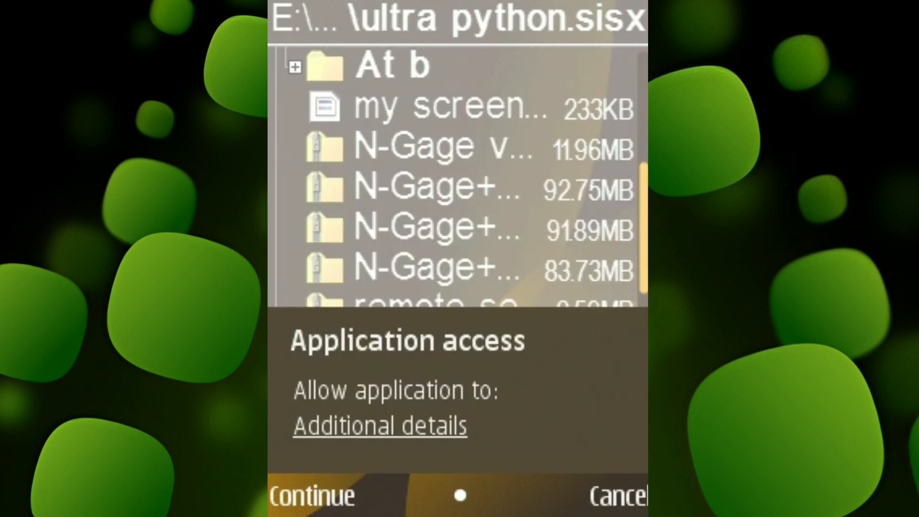
- Accept three application access notices and the Symbian OS Pipes Upgrade details
click(379, 425)
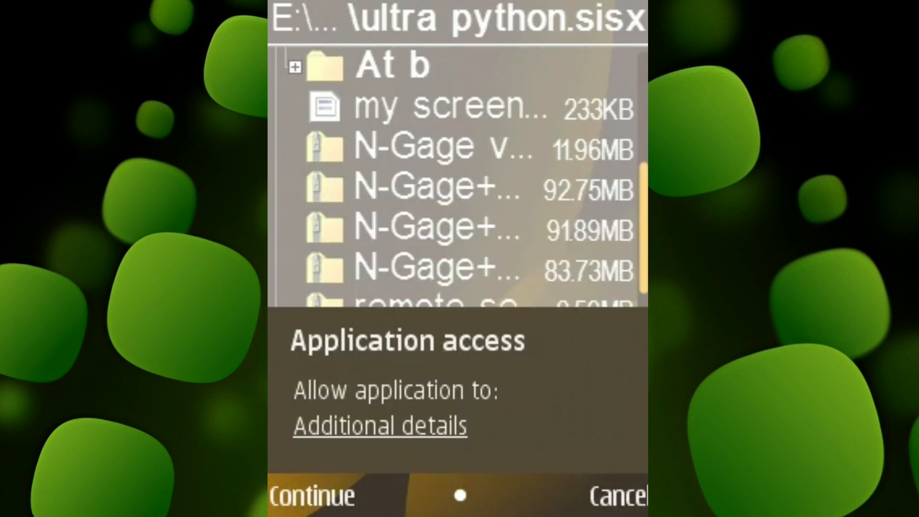
click(379, 426)
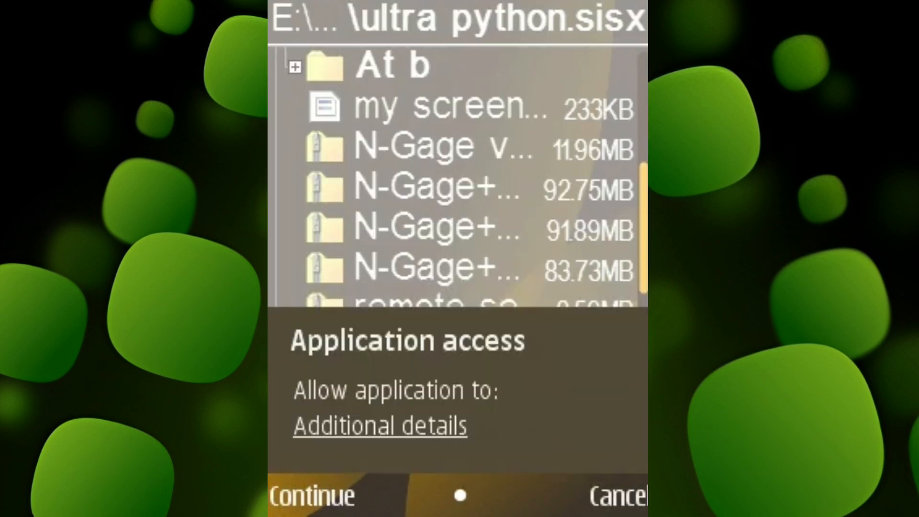
click(380, 426)
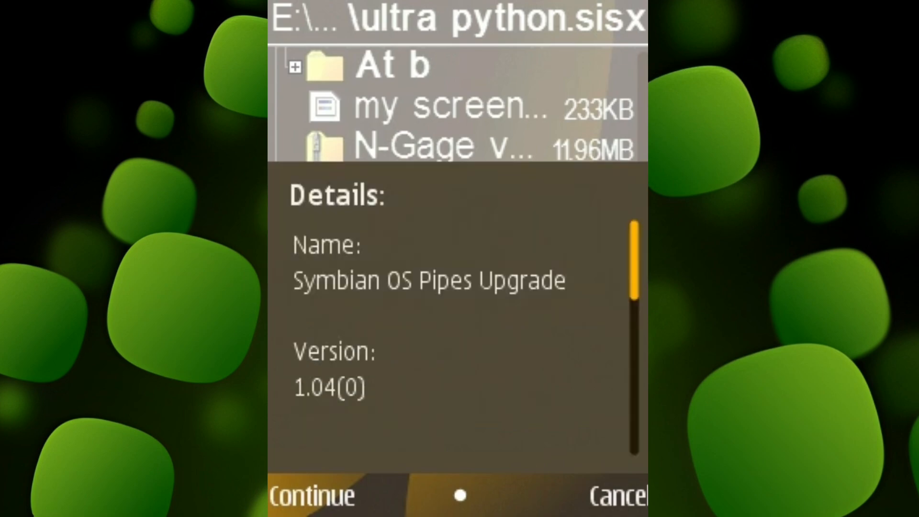
click(311, 496)
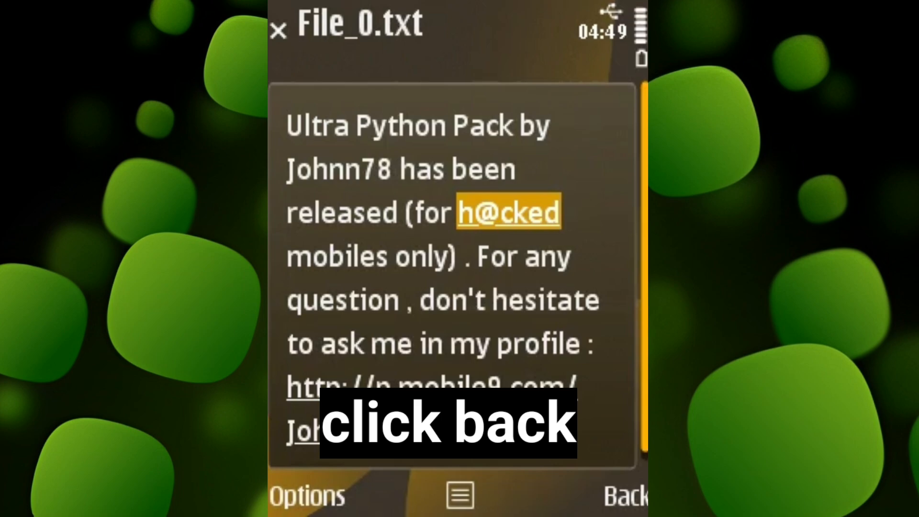
- Close the File_0.txt readme and exit X-plore to the Installations folder
click(627, 496)
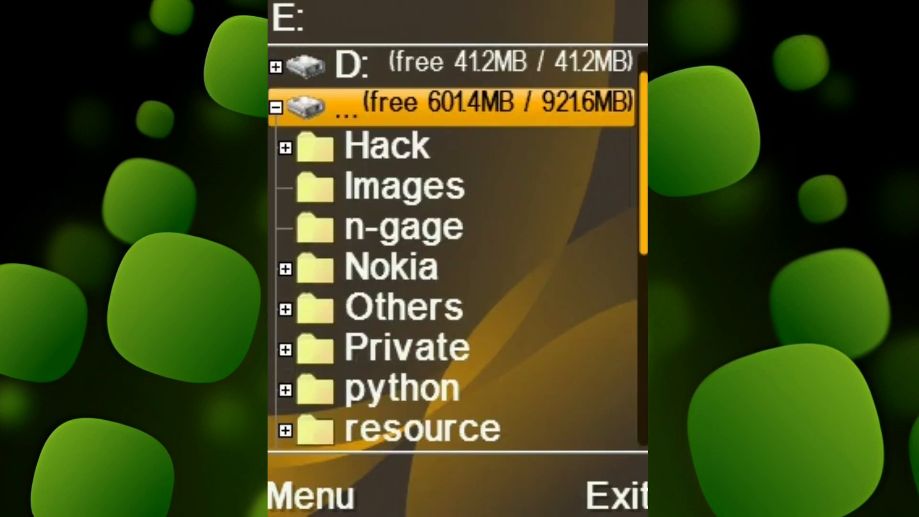
click(613, 494)
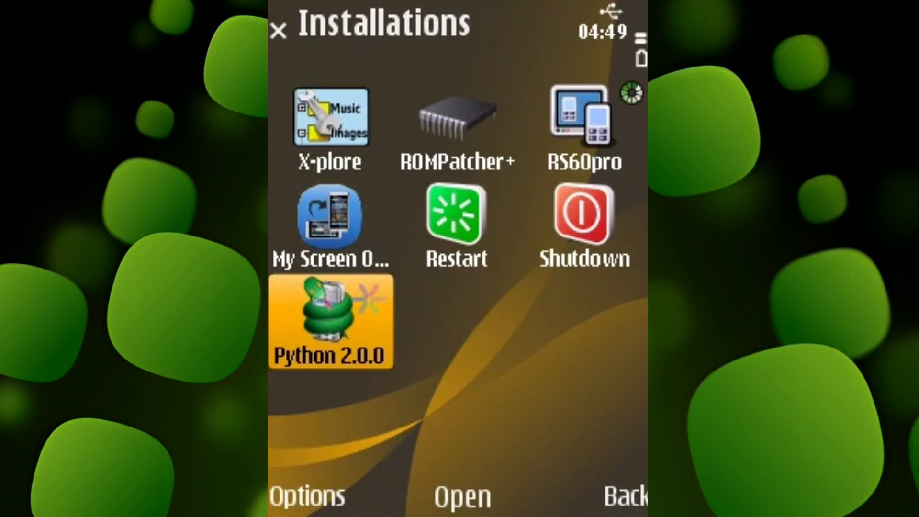
- Launch Python 2.0.0 and choose Options > Interactive console for the Python 2.5.4 prompt
click(331, 322)
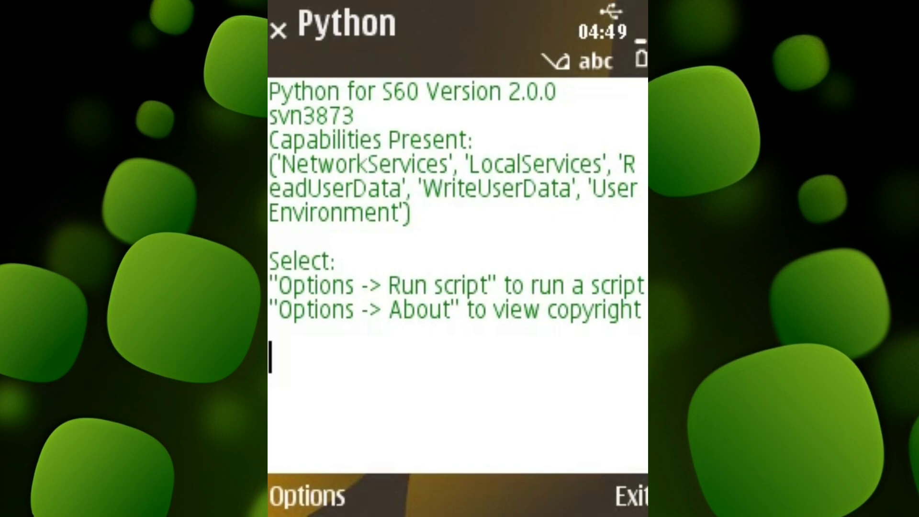
click(305, 496)
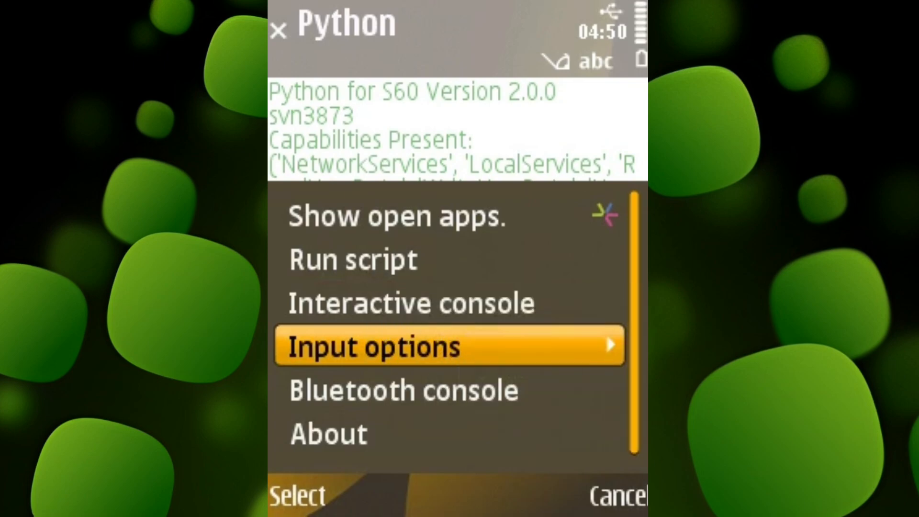
click(411, 303)
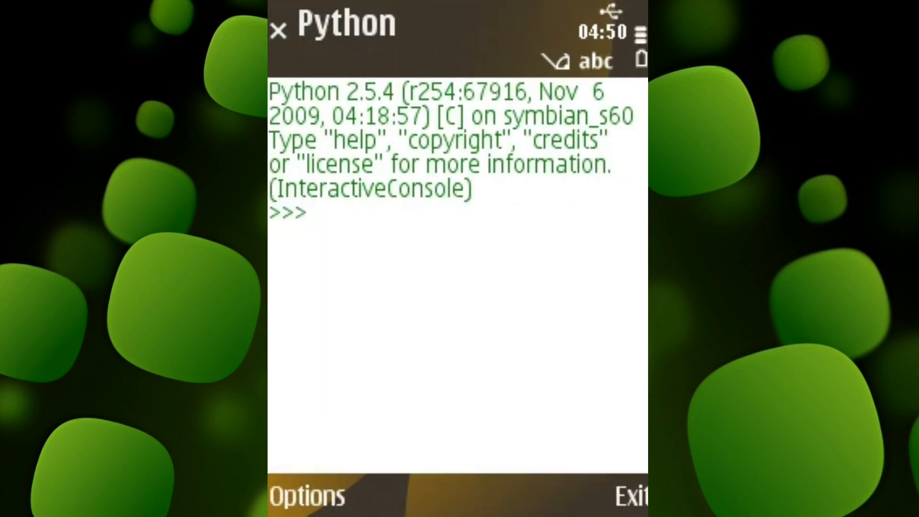
- Choose Options > Run script to list the .py scripts on E:
click(308, 496)
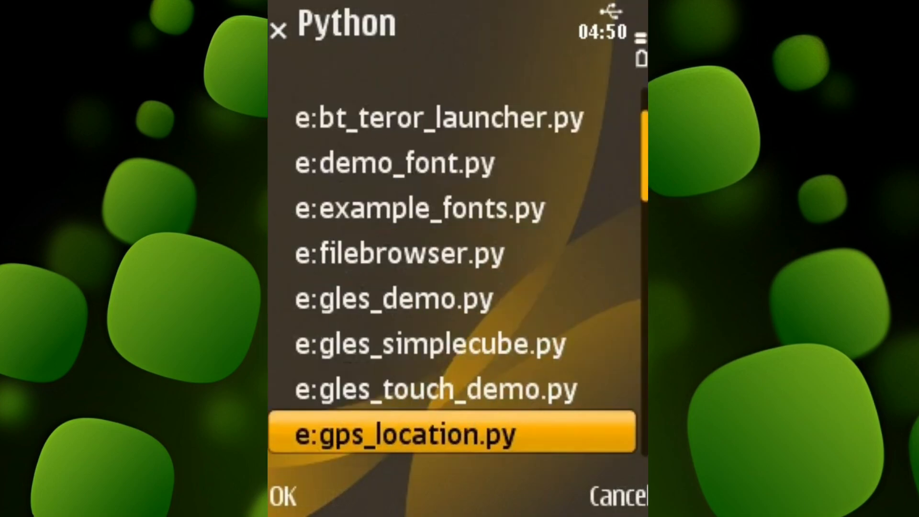
- Run simplecube.py, stop the demo, and exit Python to Installations
scroll(down, 3)
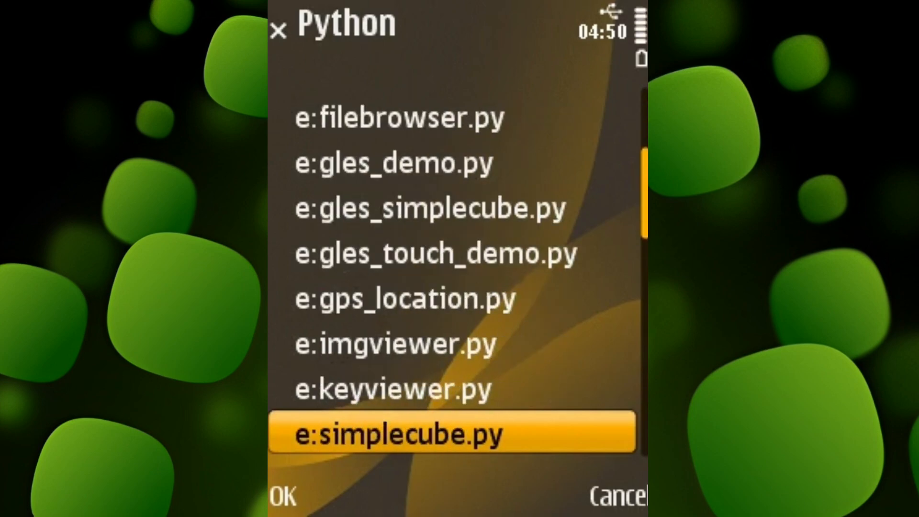
click(285, 496)
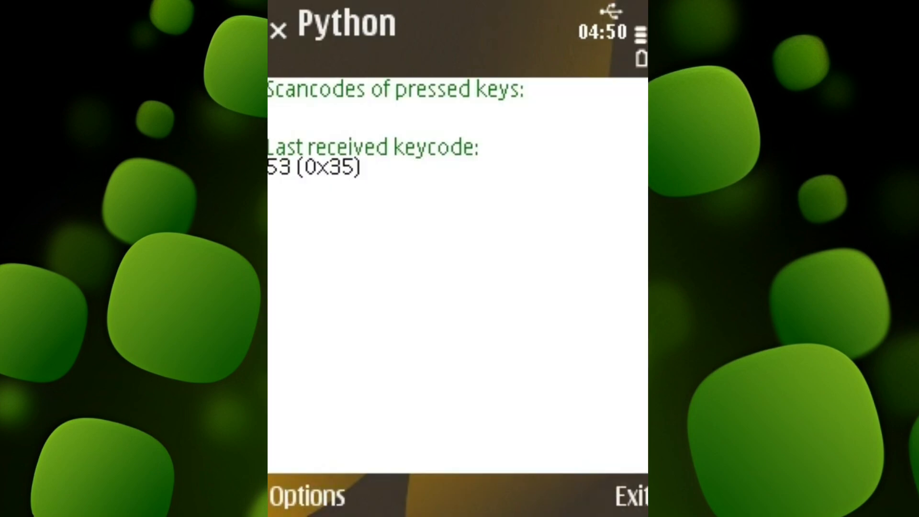
key(1)
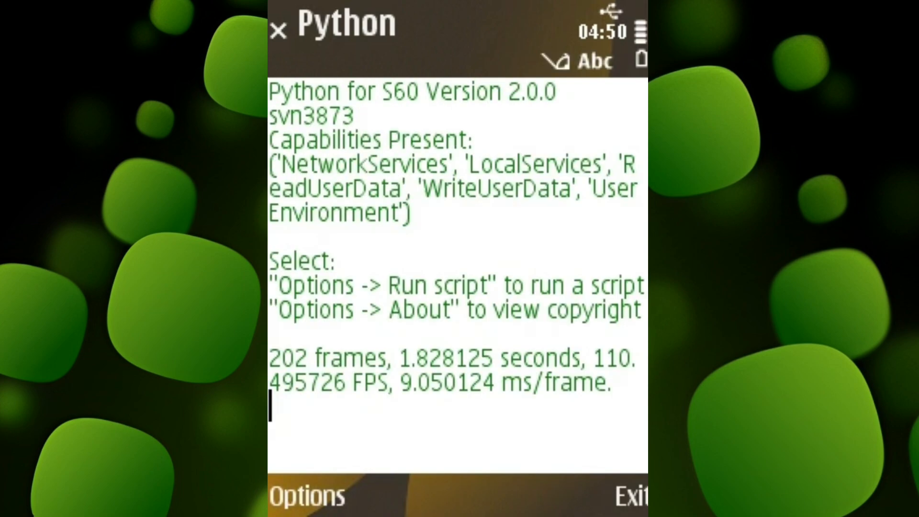
click(629, 495)
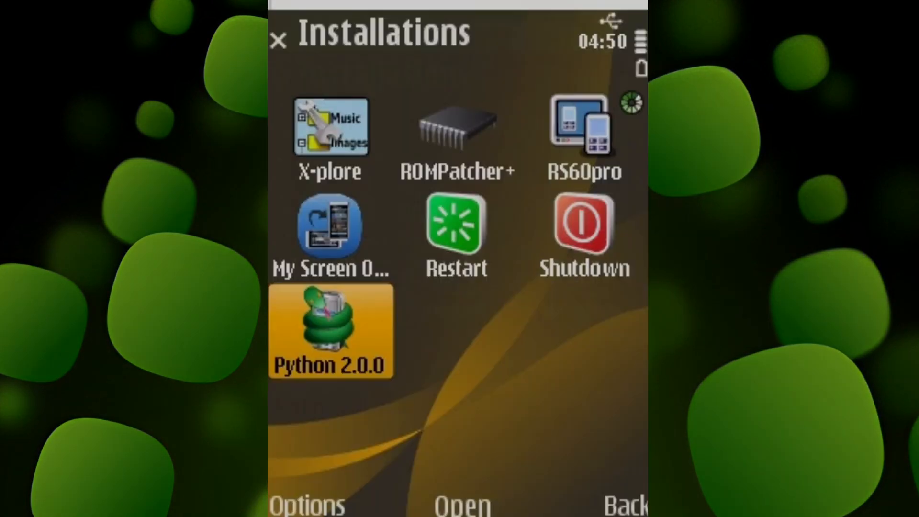